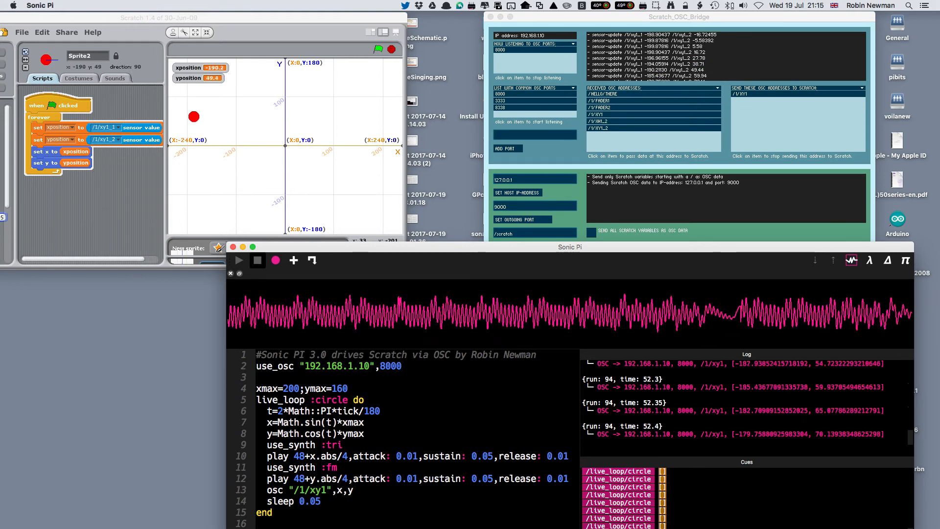
# Step: Stop all runs so the circle live_loop stops sending OSC /1/xy1 coordinates
pyautogui.click(257, 260)
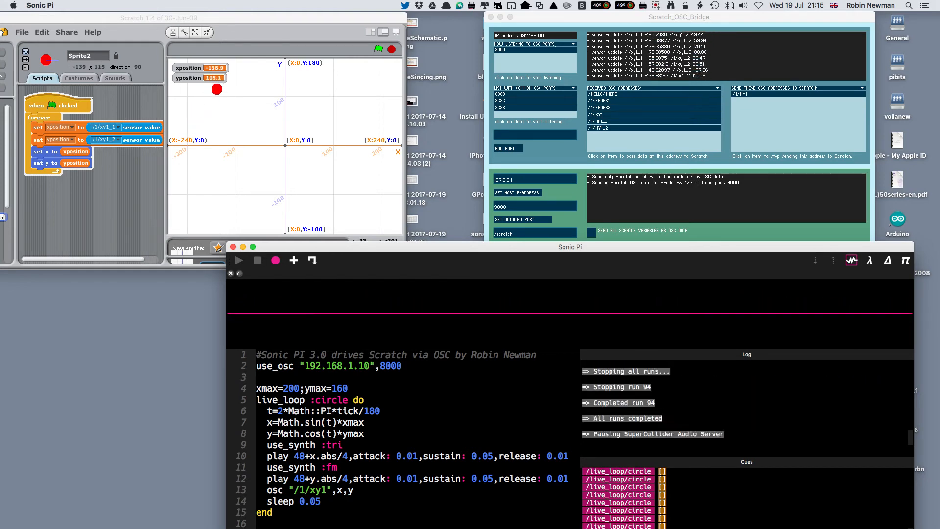